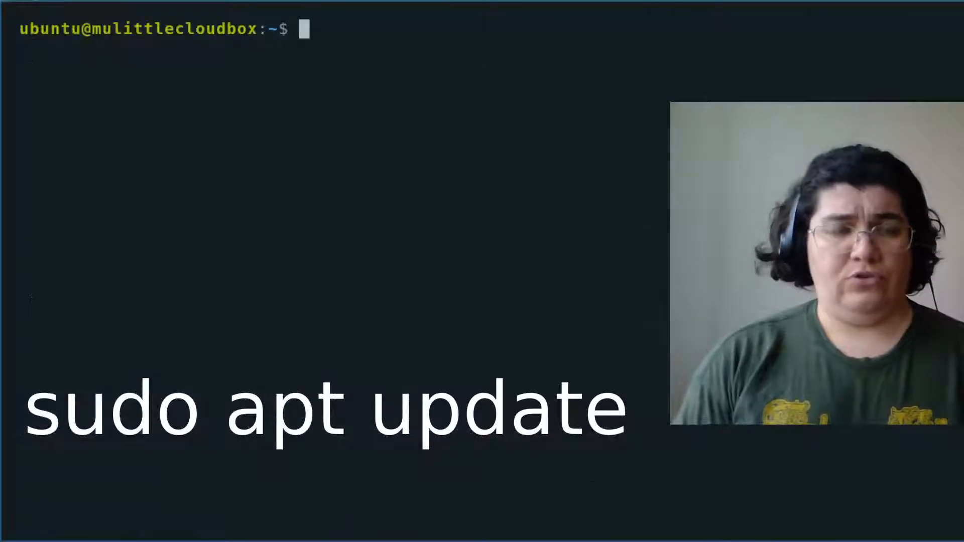
Enter sudo apt install apache2 to install the Apache web server package
text(sudo ap)
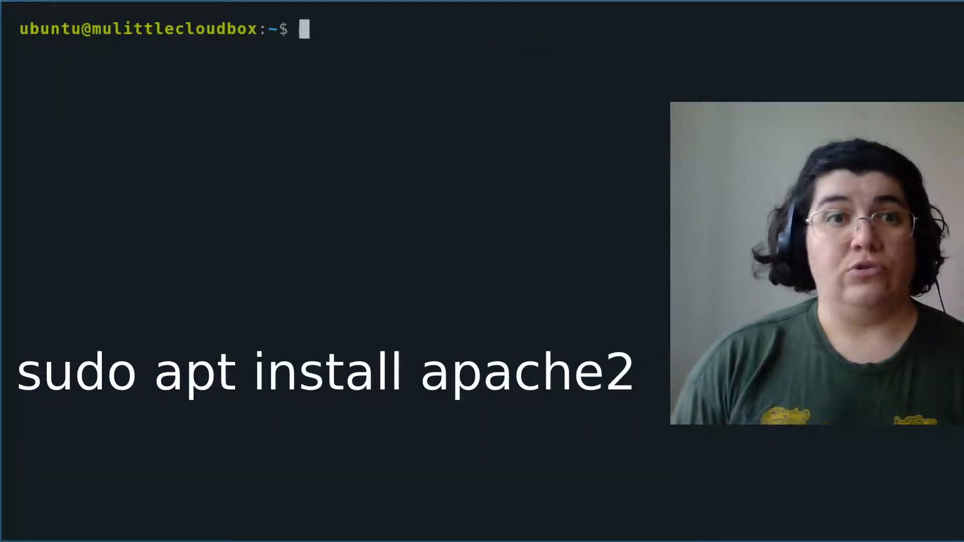
text(sudo apt)
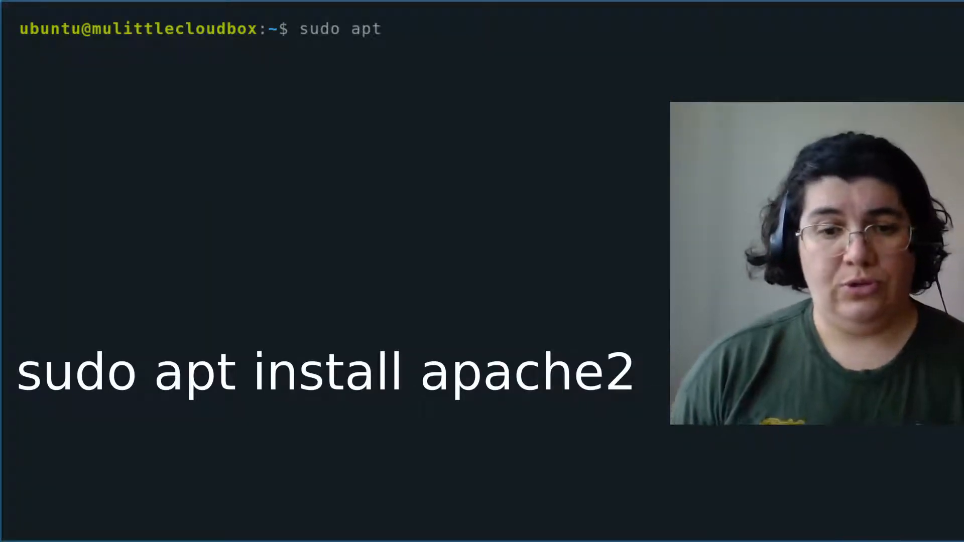
text(install a)
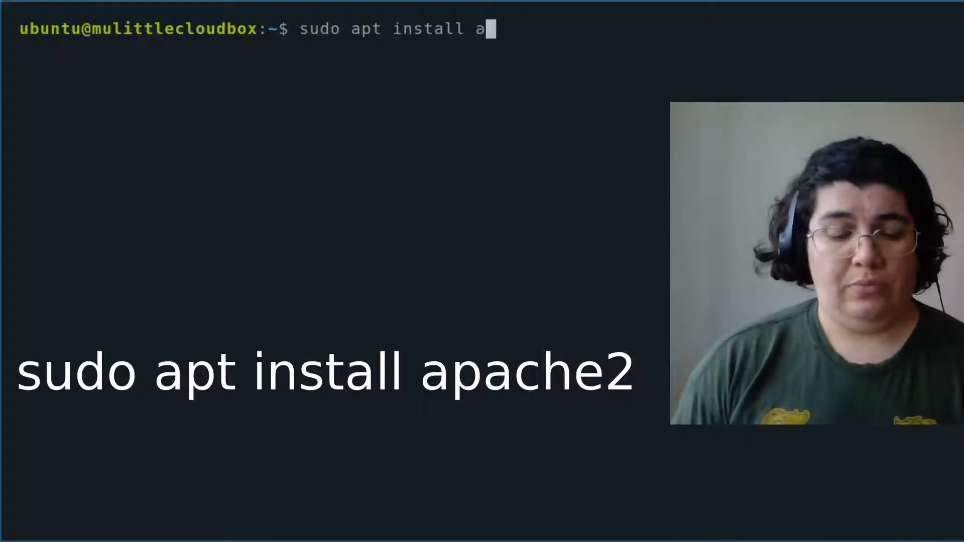
text(pache2)
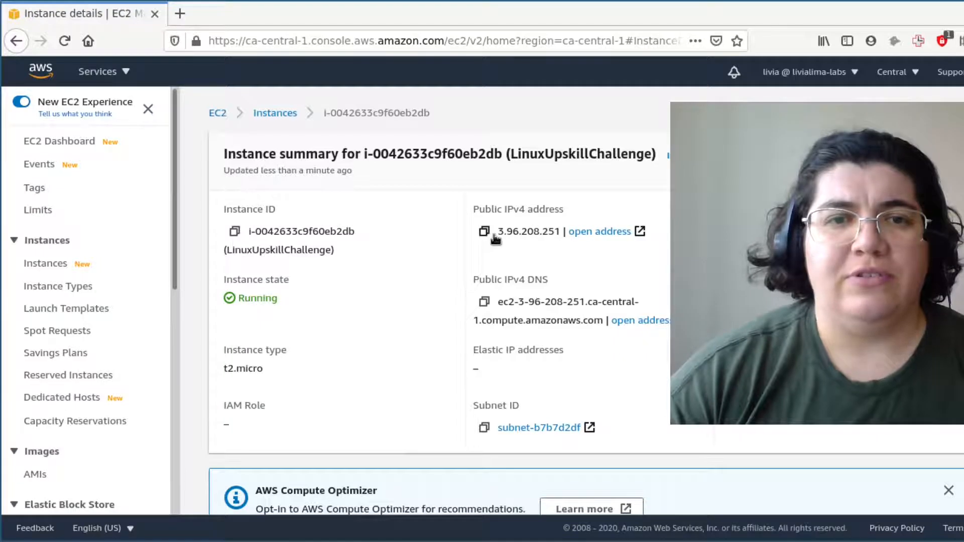
Copy the instance's public IPv4 address and enter 3.96.208.251 in a new browser tab
click(483, 231)
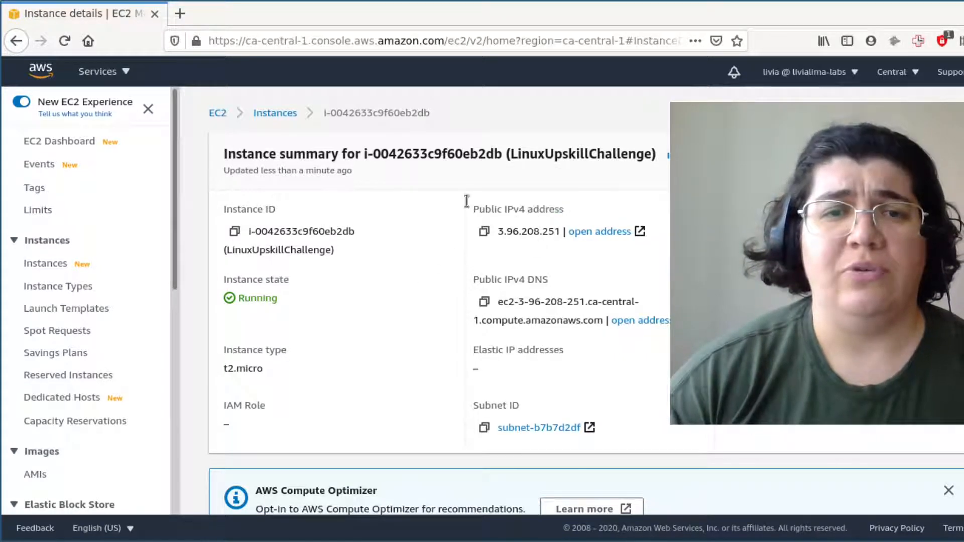
click(346, 13)
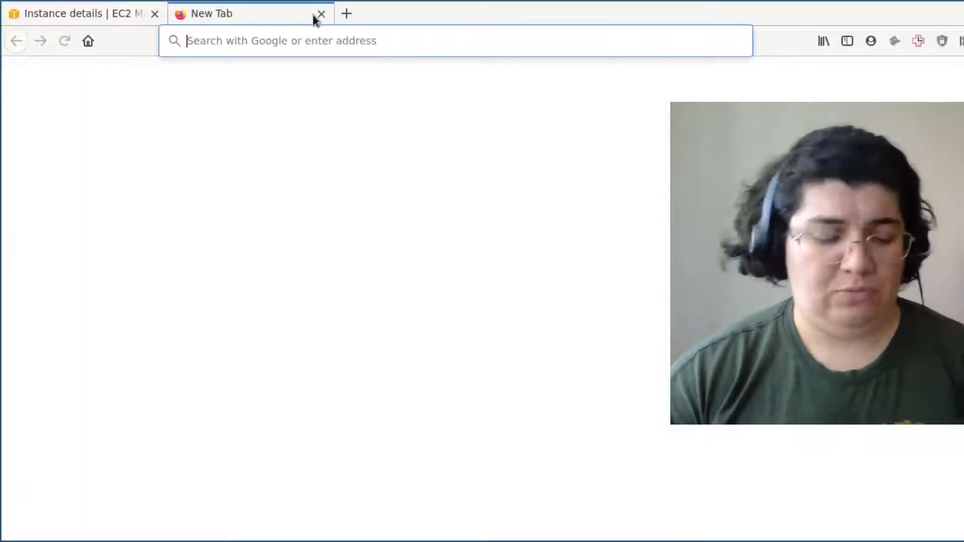
text(3.96.208.251)
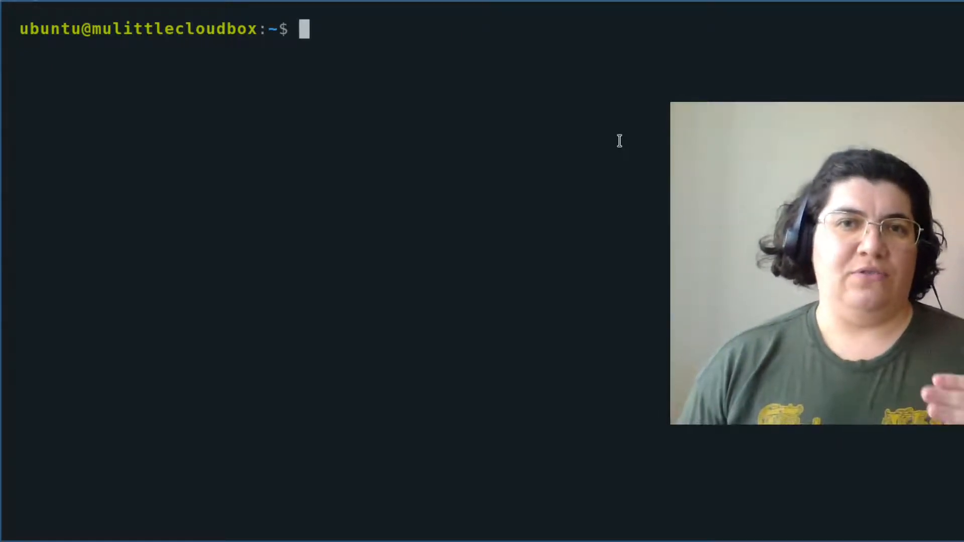
Run sudo systemctl status apache2 and highlight the word systemctl in the command
text(sudo)
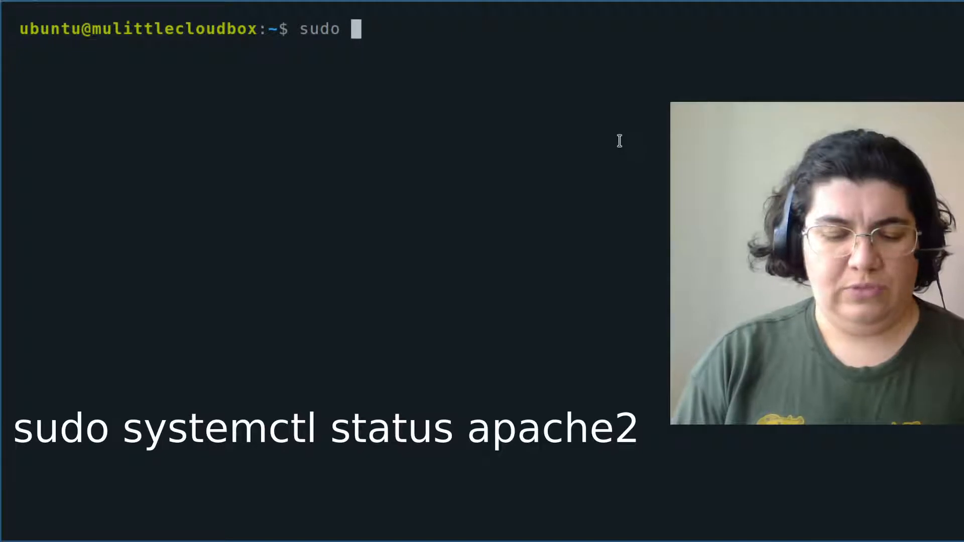
text(systemctl)
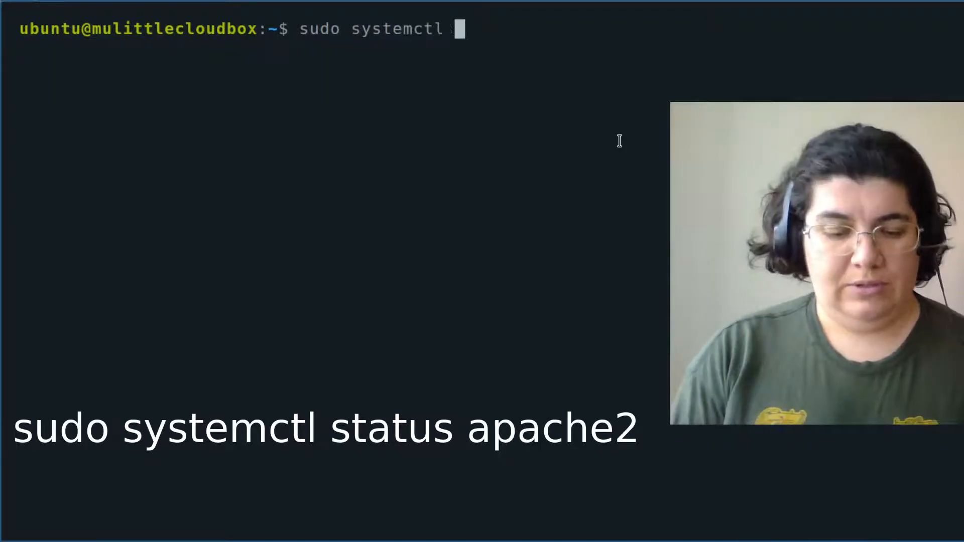
text(status apa)
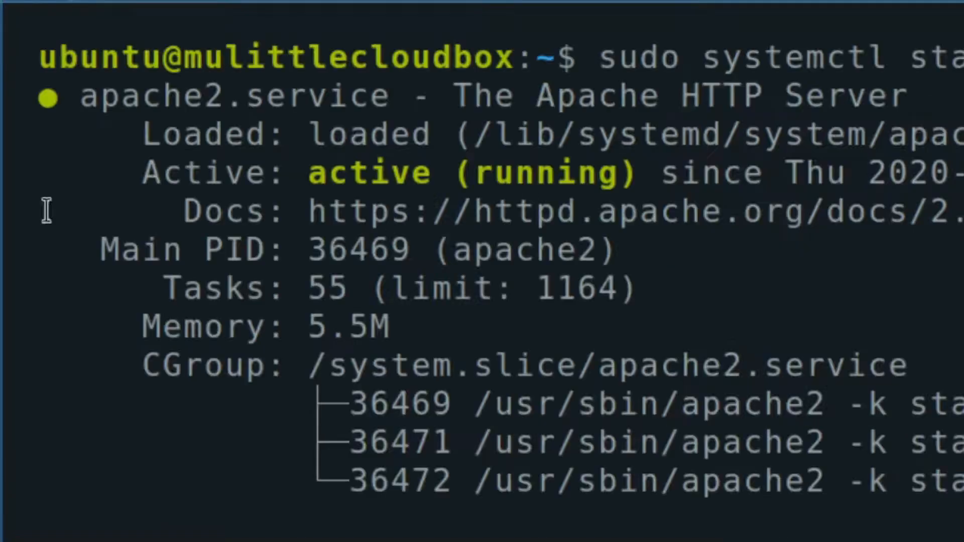
double_click(468, 172)
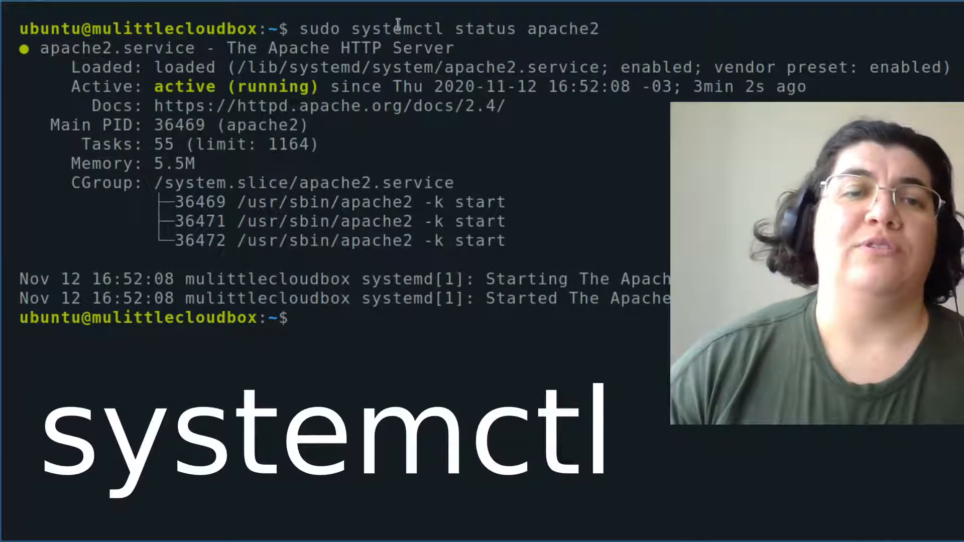
double_click(398, 28)
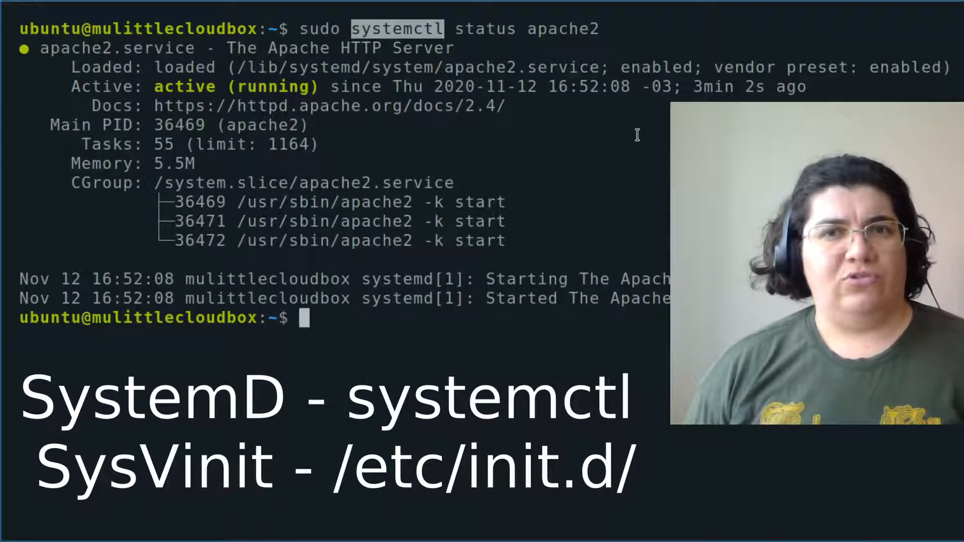
Stop the Apache service with sudo systemctl stop apache2
text(sudo)
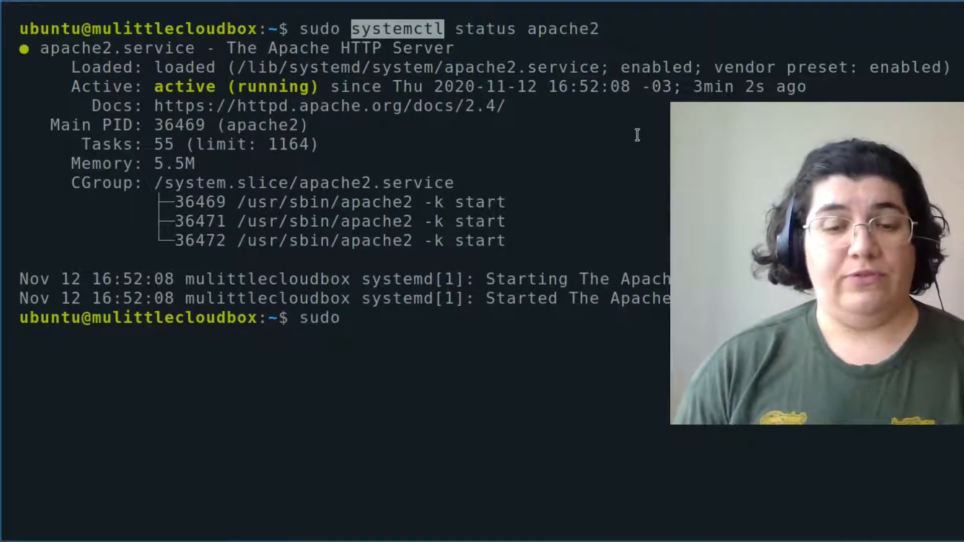
text(systemctl stop)
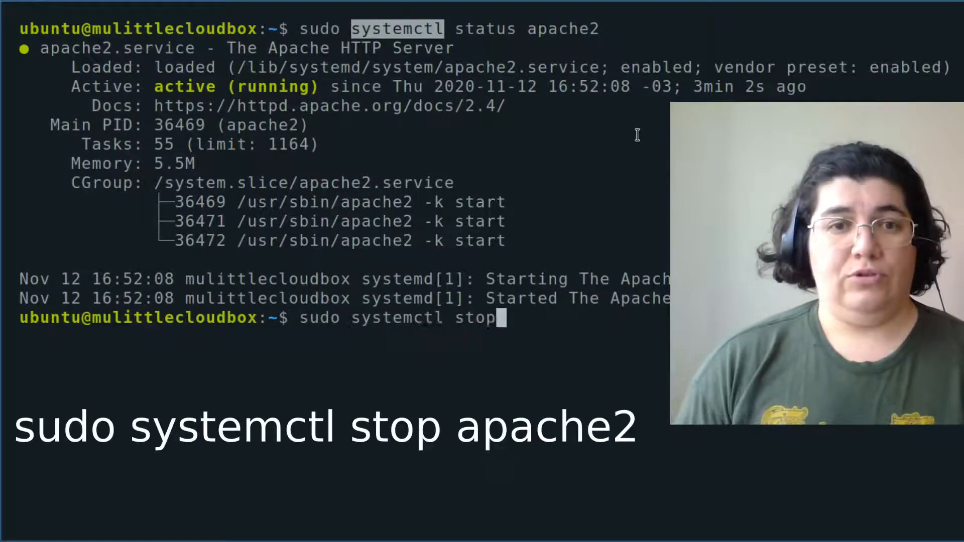
text(apache)
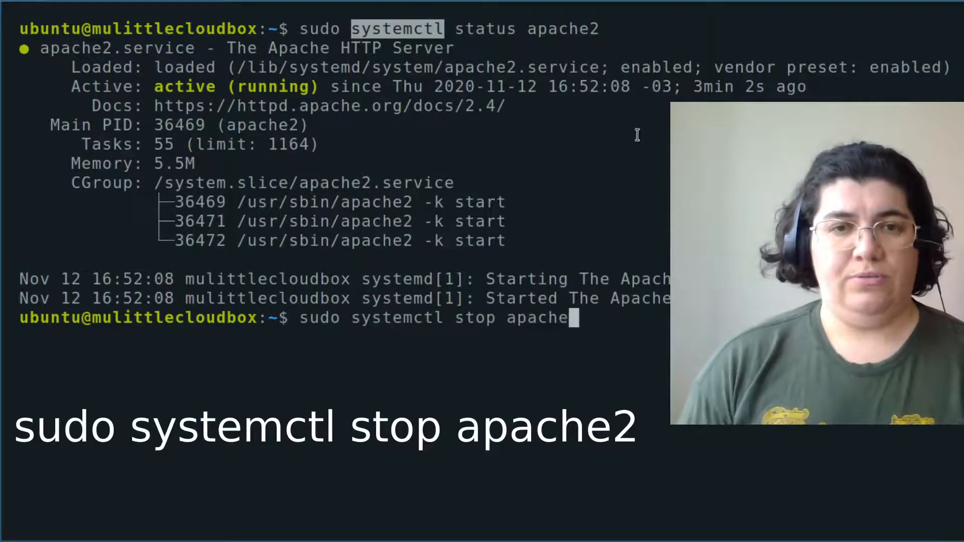
key(Return)
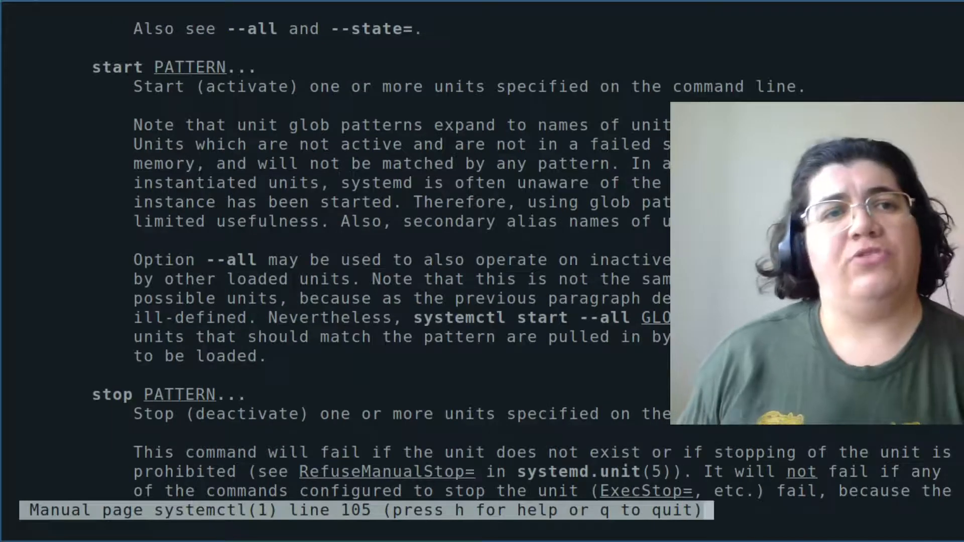
Read the systemctl man page's start, stop, reload, restart, enable and disable sections, then quit
scroll(down, 3)
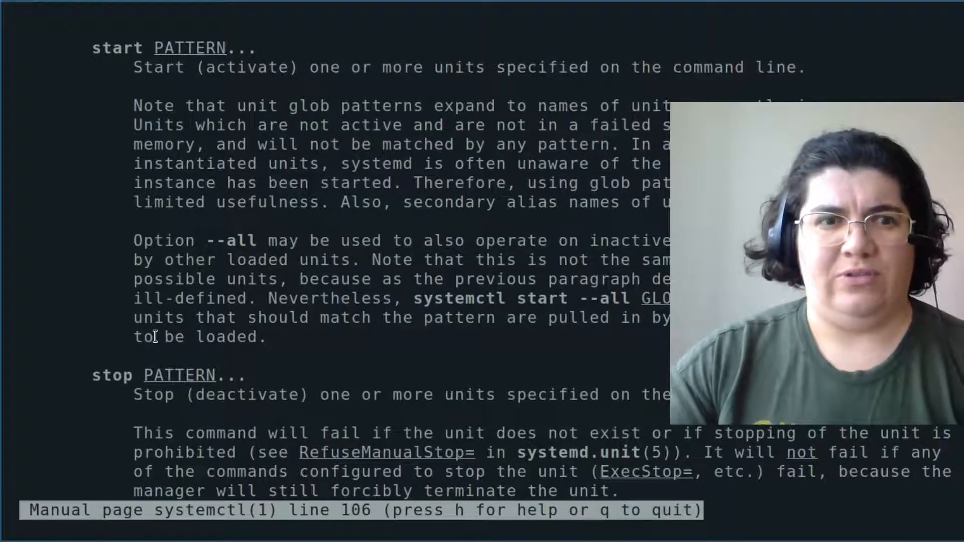
scroll(down, 3)
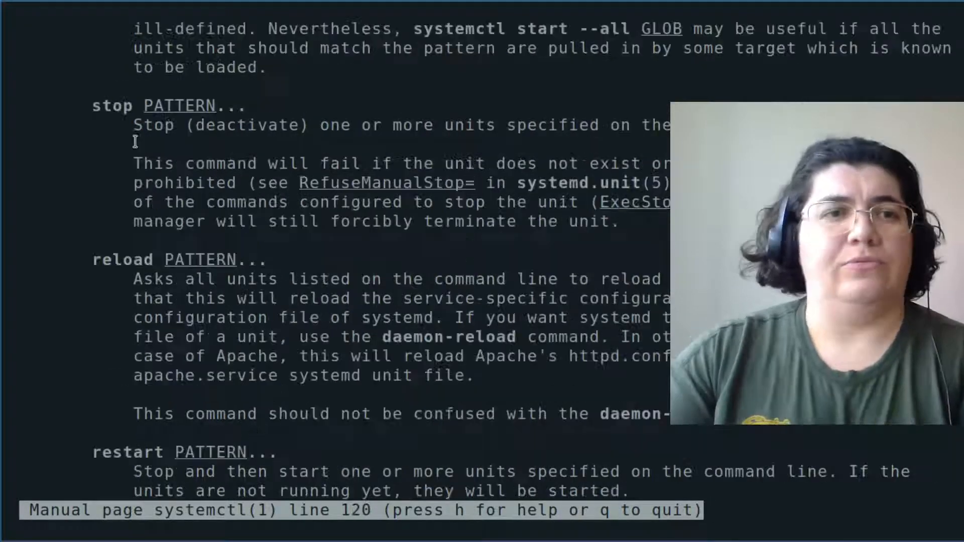
scroll(down, 3)
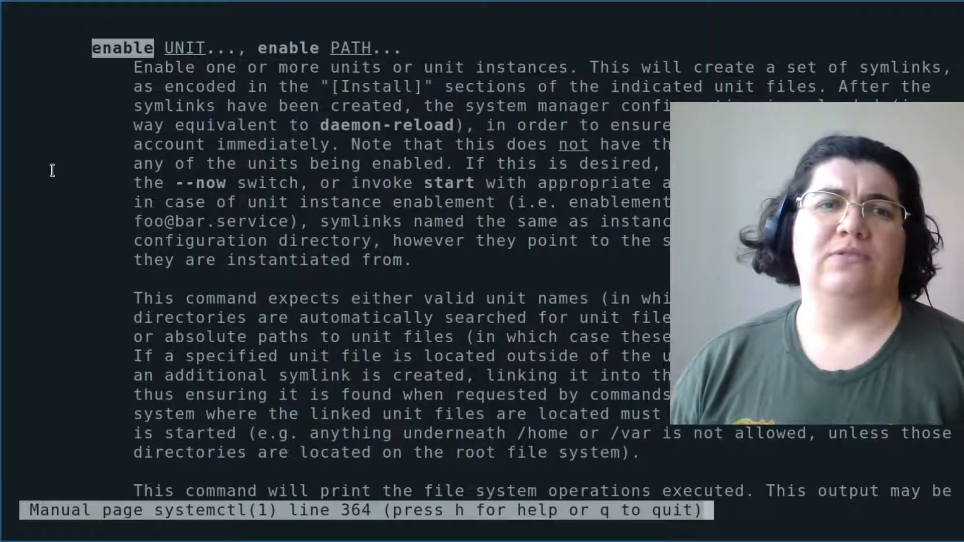
scroll(down, 3)
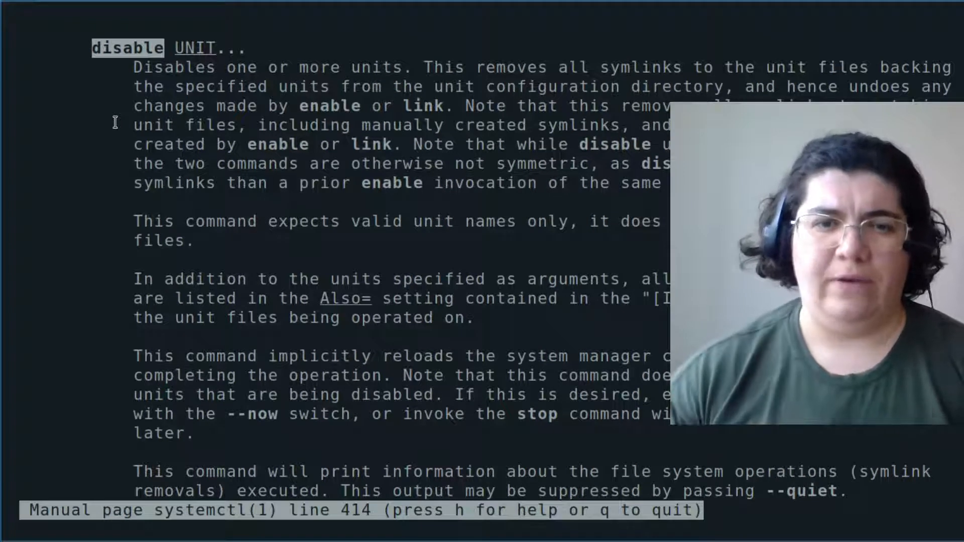
key(q)
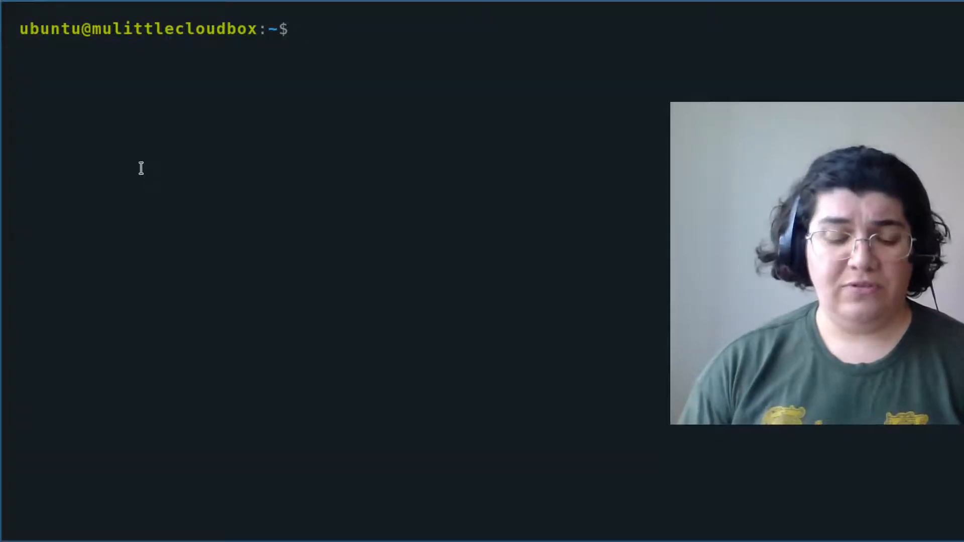
Check the SSH daemon with sudo systemctl status sshd
text(sudo)
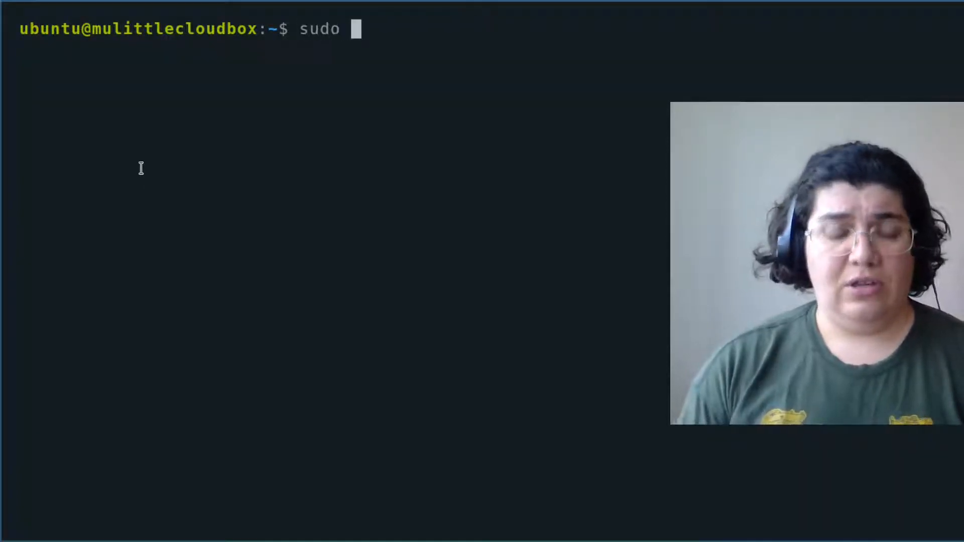
text(systemc)
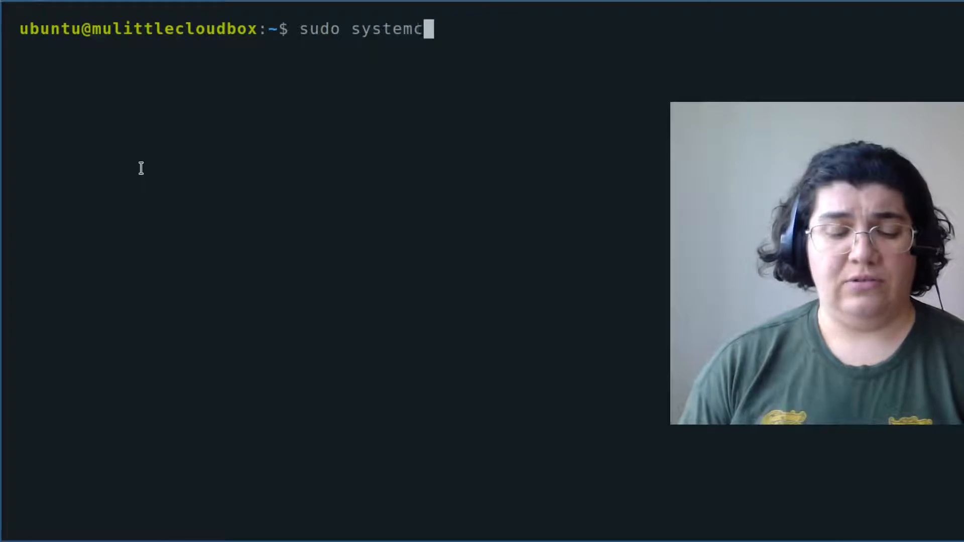
text(tl status sshd)
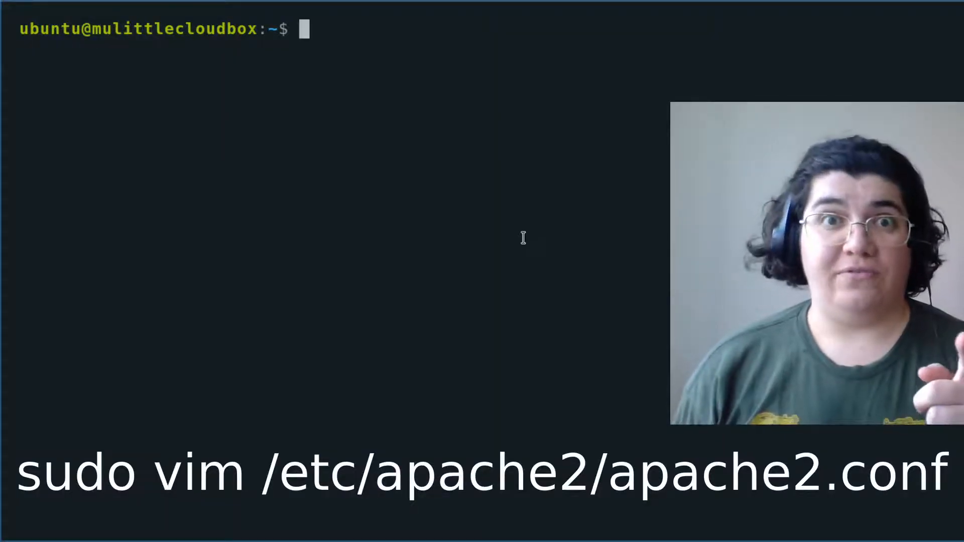
Open /etc/apache2/apache2.conf in vim, then reopen it as root with sudo !!
text(vim /etc)
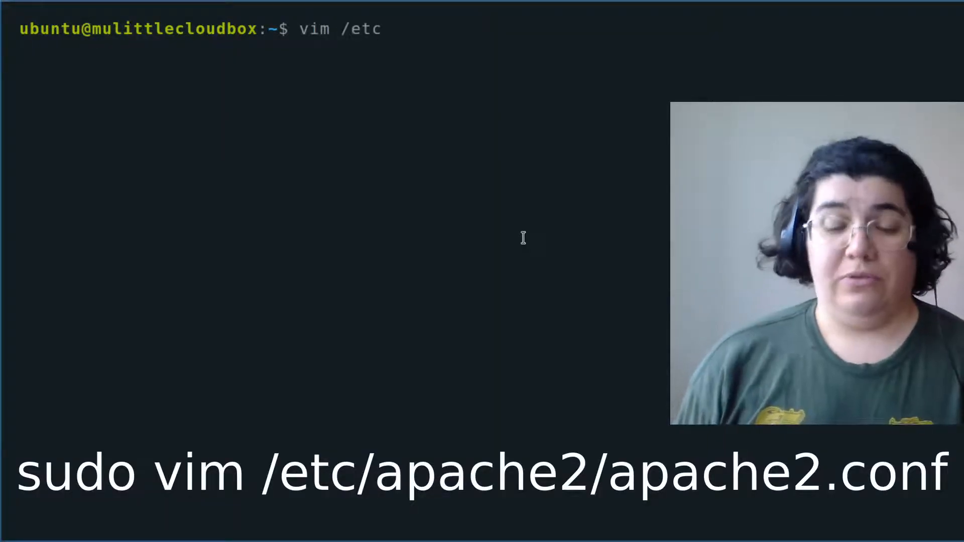
text(/)
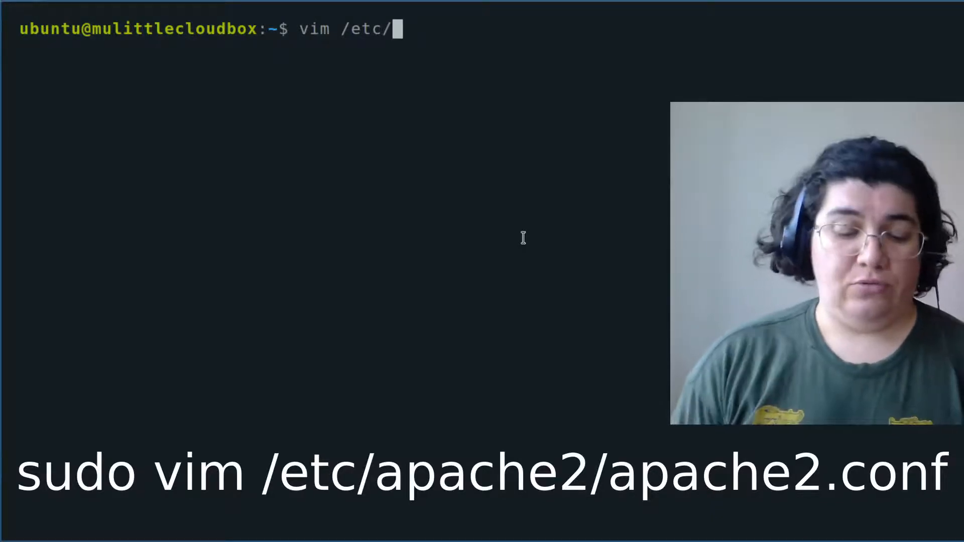
text(ap)
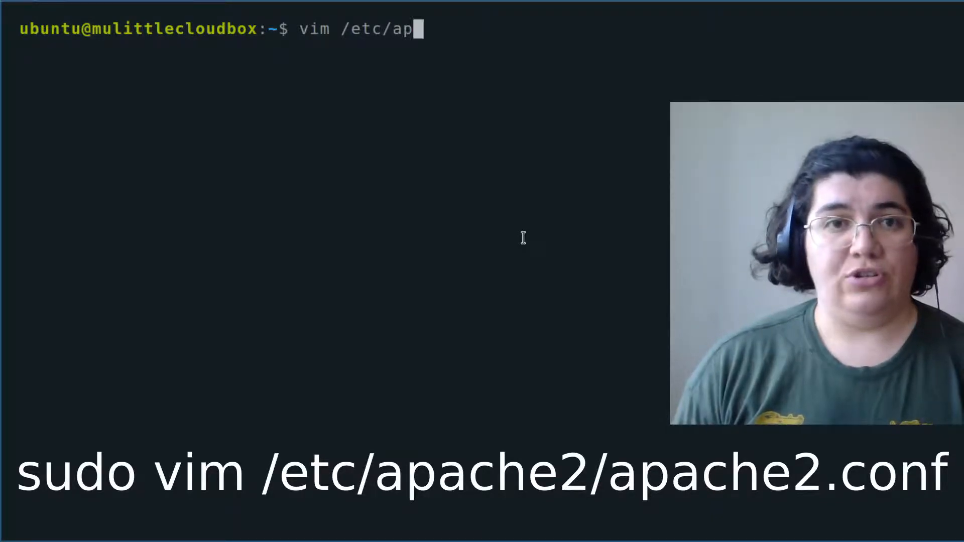
text(ache2/apache2.conf)
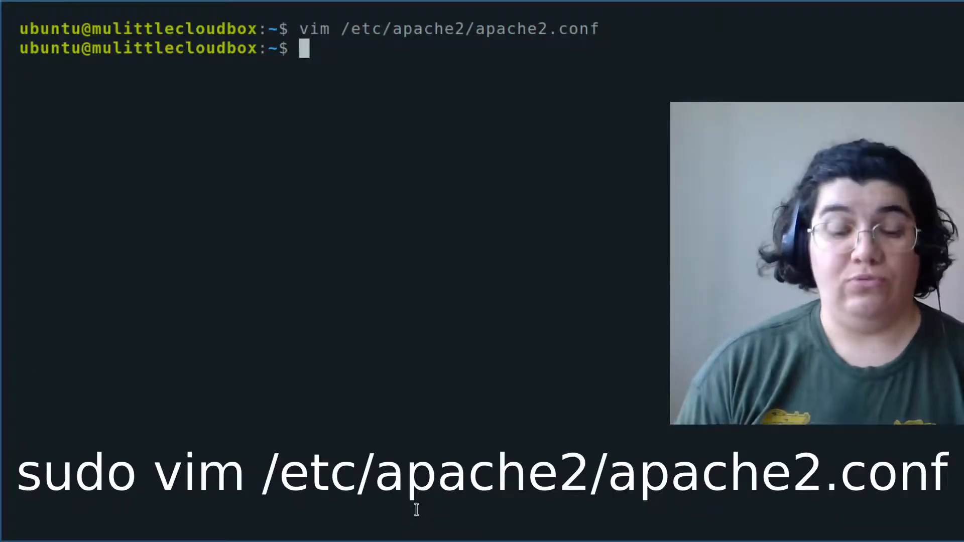
text(sudo)
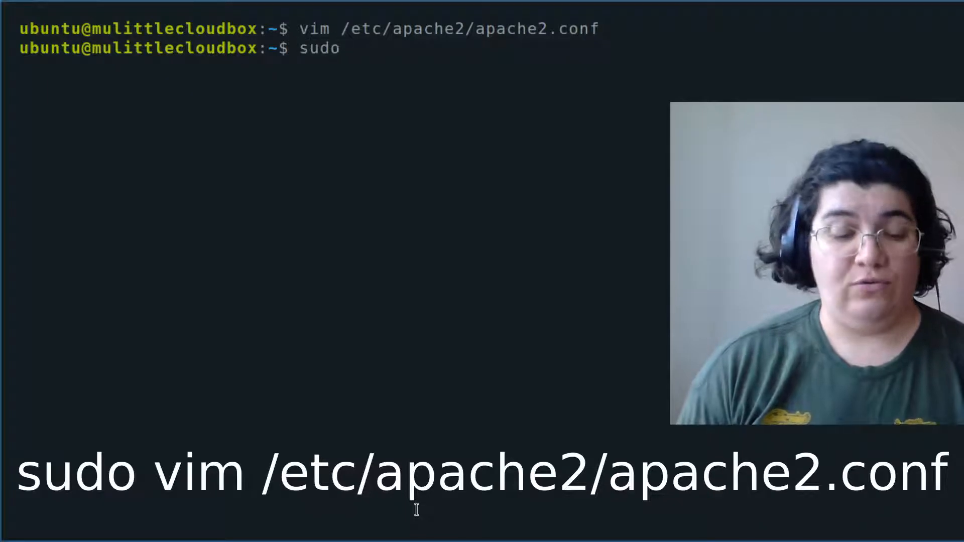
text(!!)
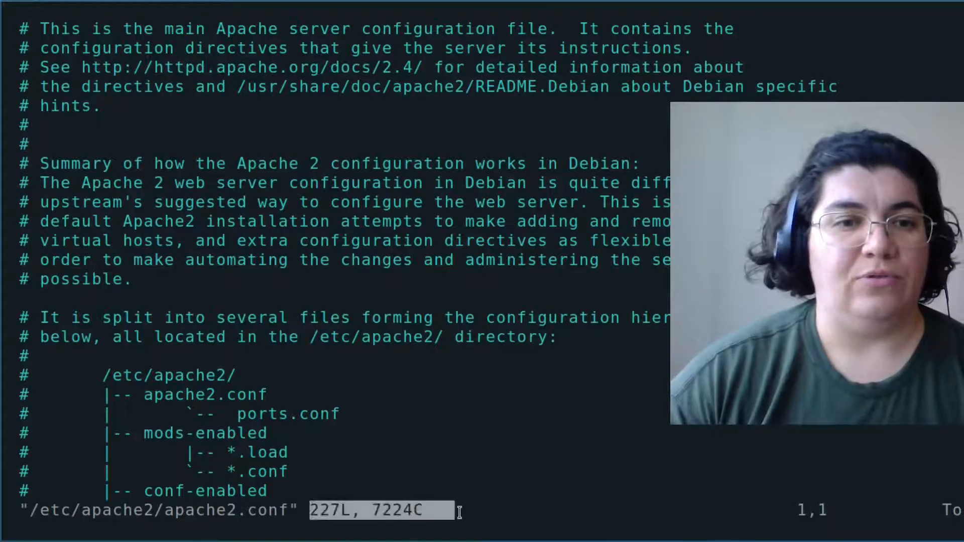
Move down through the apache2.conf comments in vim before quitting
key(Down)
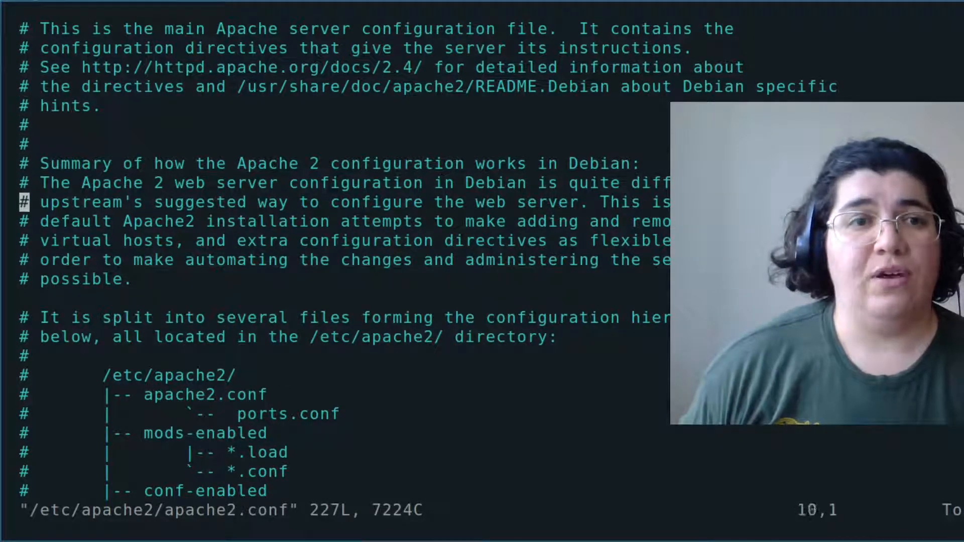
scroll(down, 3)
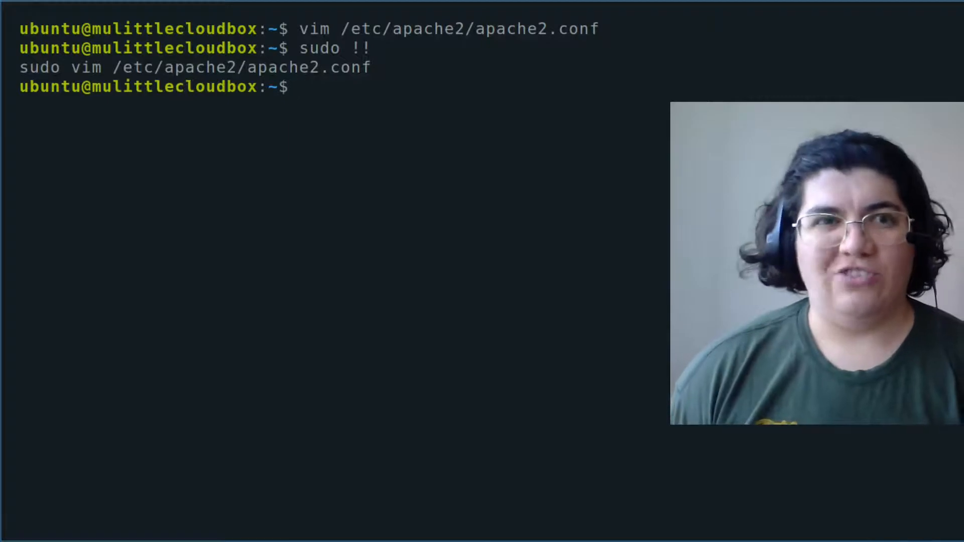
Open /var/www/html/index.html in vim and start the page with an html tag
text(vim /var/w)
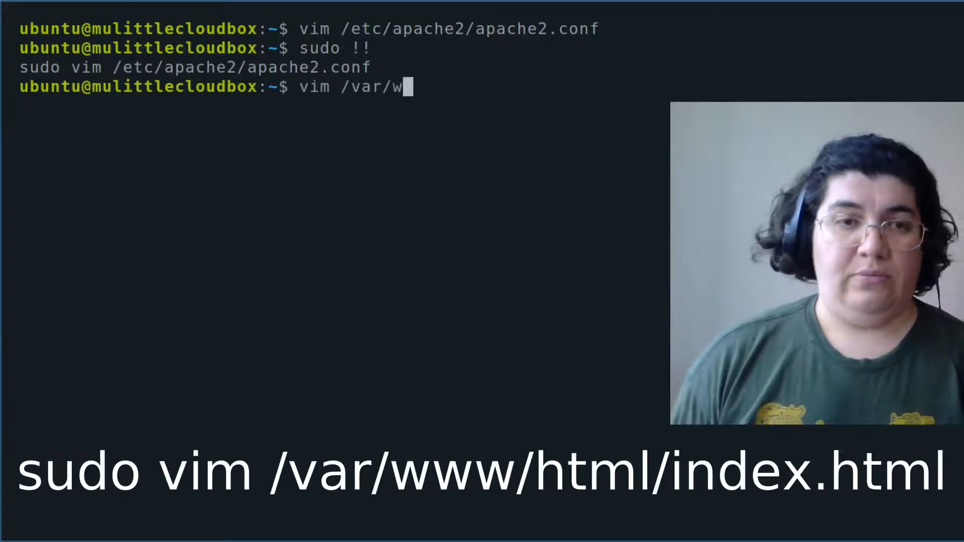
text(ww/html/index.html)
text(<)
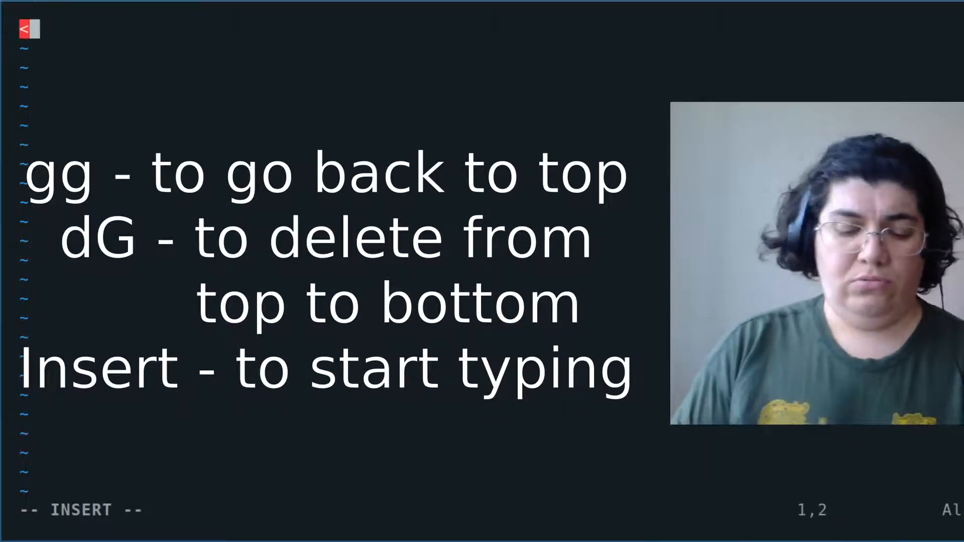
text(html>)
text(<head>)
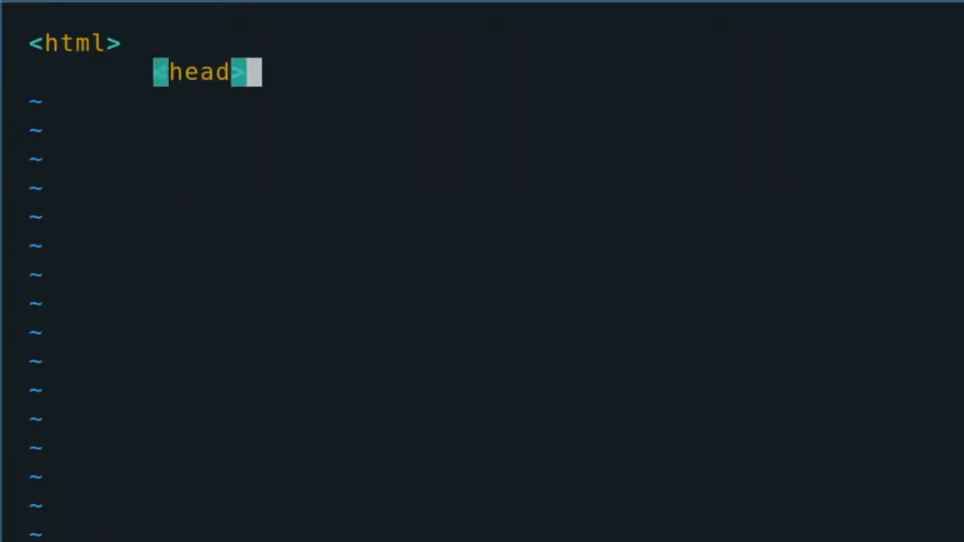
Add the title 'my little cloud box' and body text 'It works!', then save
text(<title>my little)
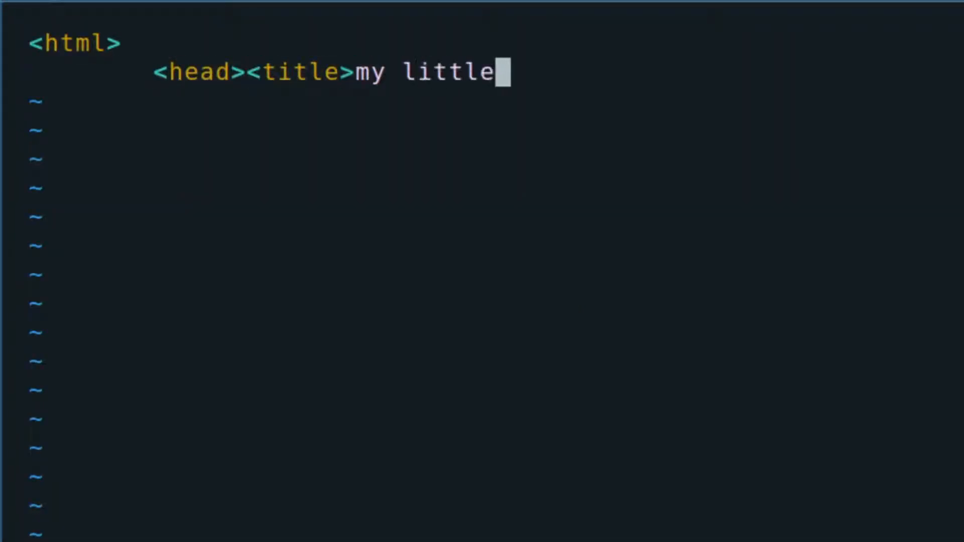
text(cloud box</title></)
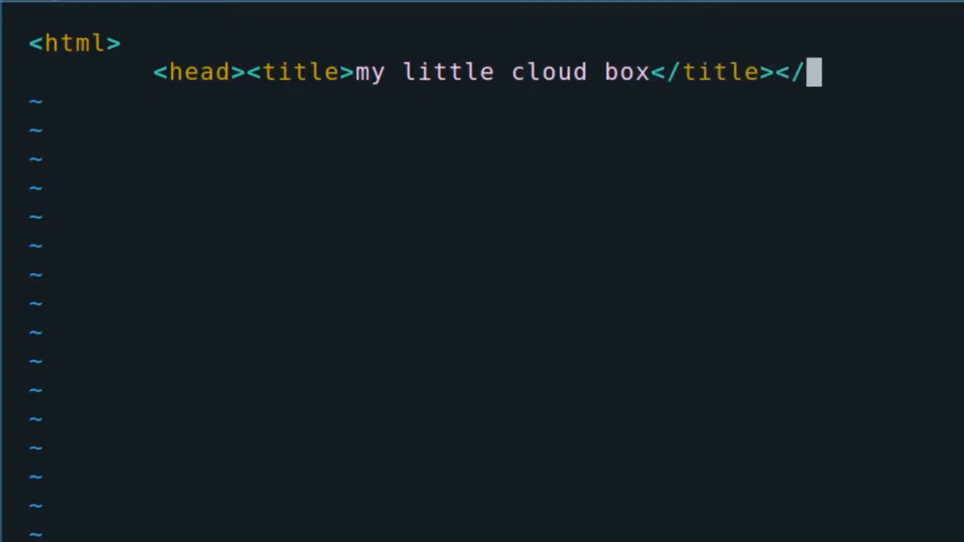
text(head>)
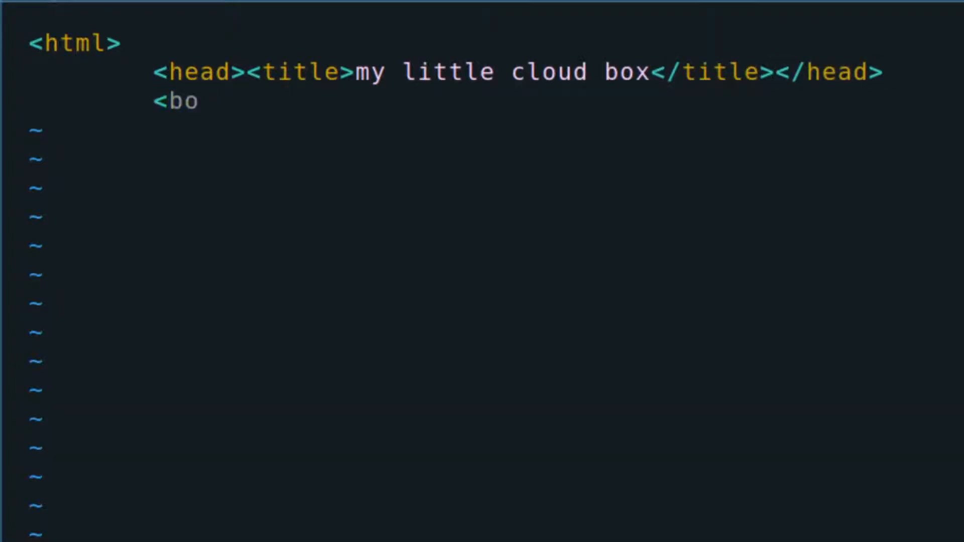
text(dy>)
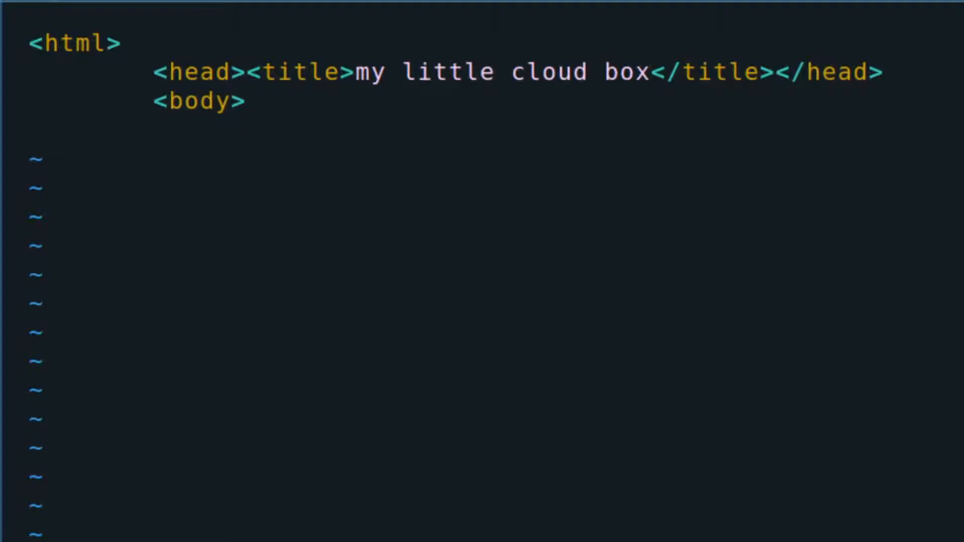
text(It works!)
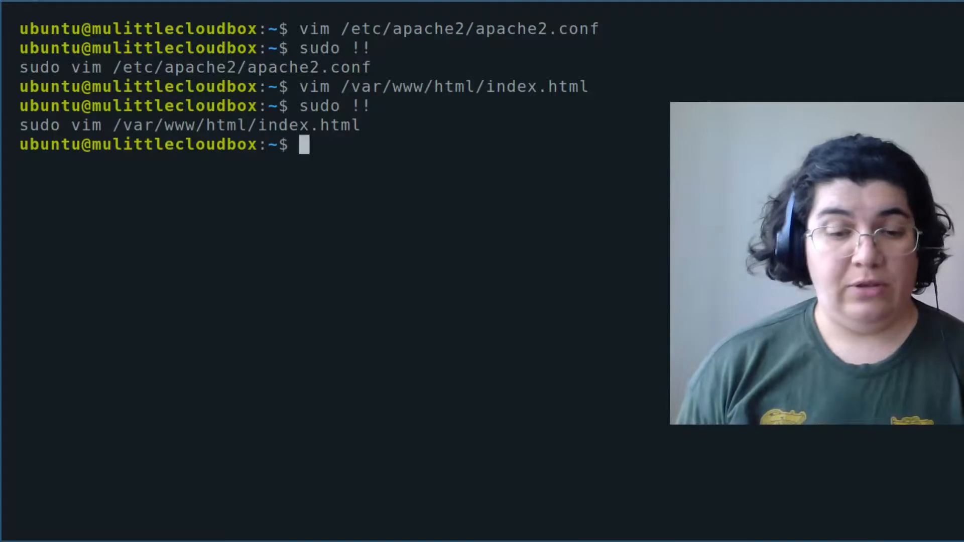
Open /var/log/apache2/access.log in vim and highlight Firefox/82.0 on the latest request
text(vim /var/)
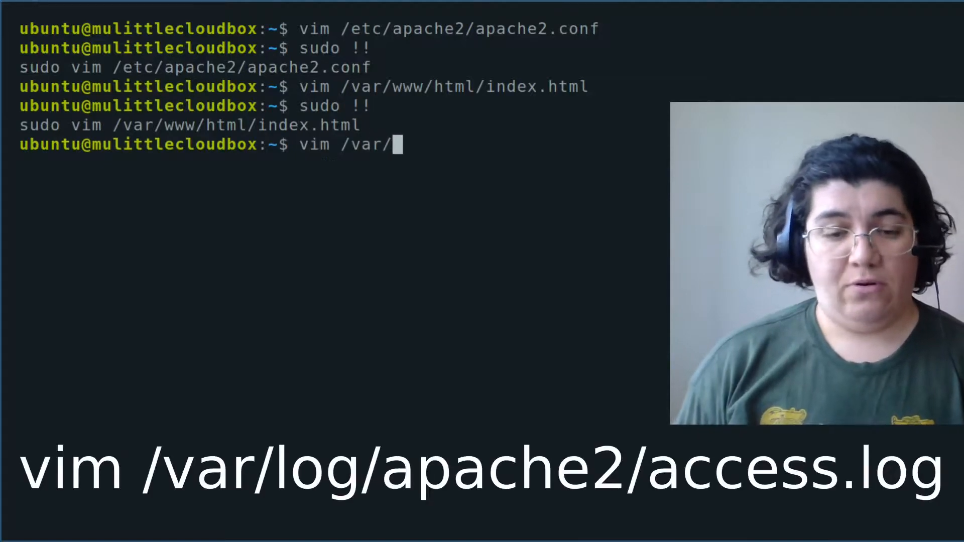
text(log/ap)
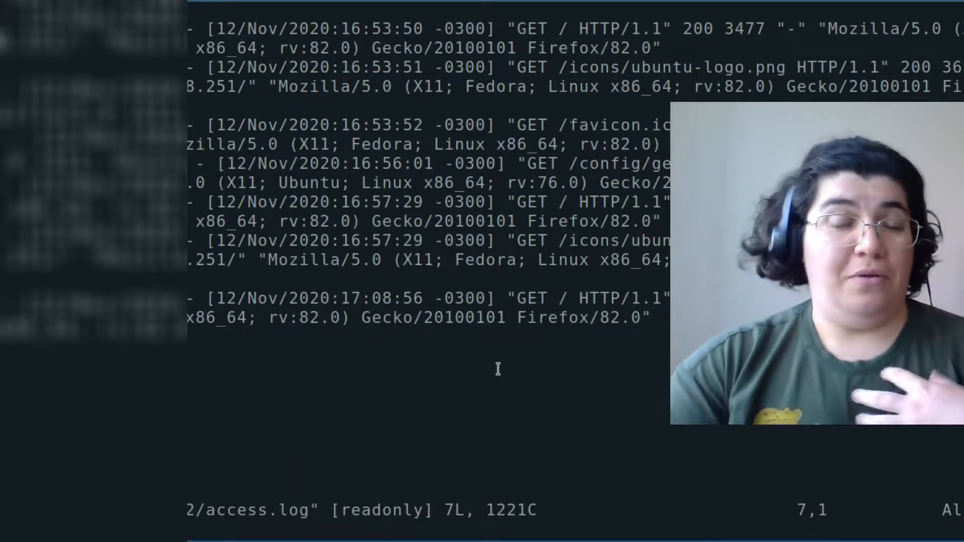
double_click(583, 317)
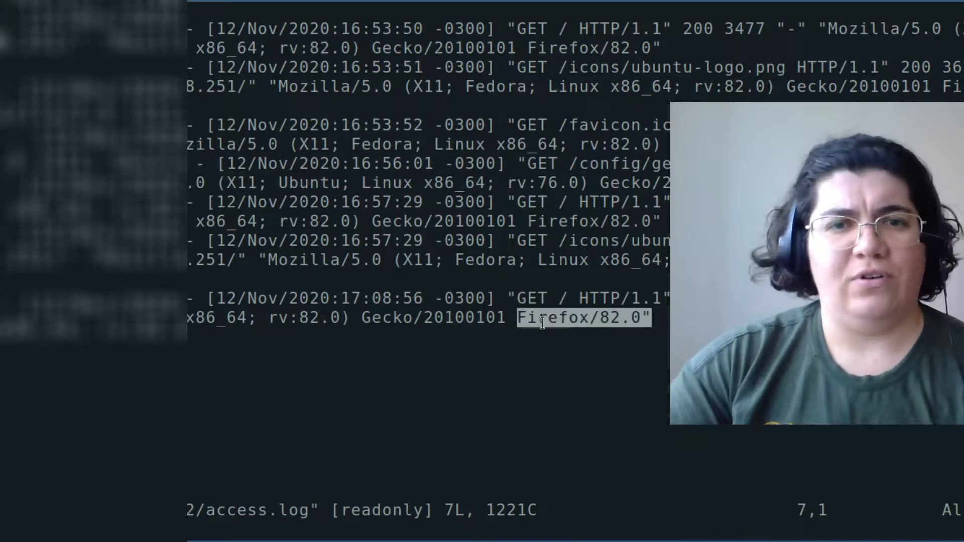